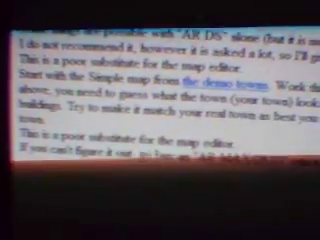
scroll("down", 3)
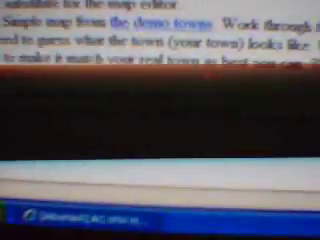
scroll("down", 3)
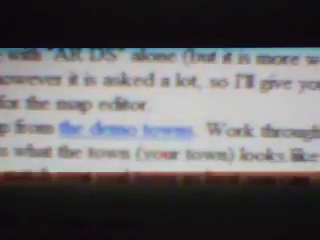
scroll("down", 3)
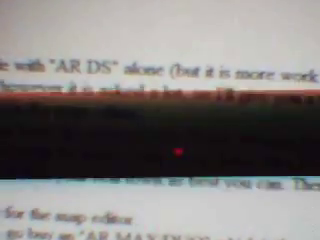
scroll("down", 3)
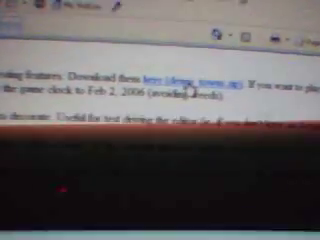
scroll("down", 3)
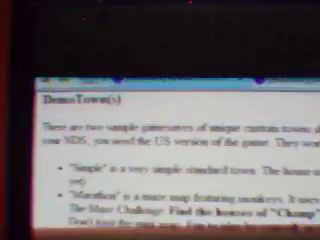
scroll("down", 3)
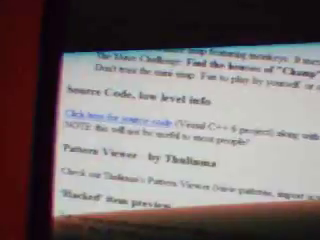